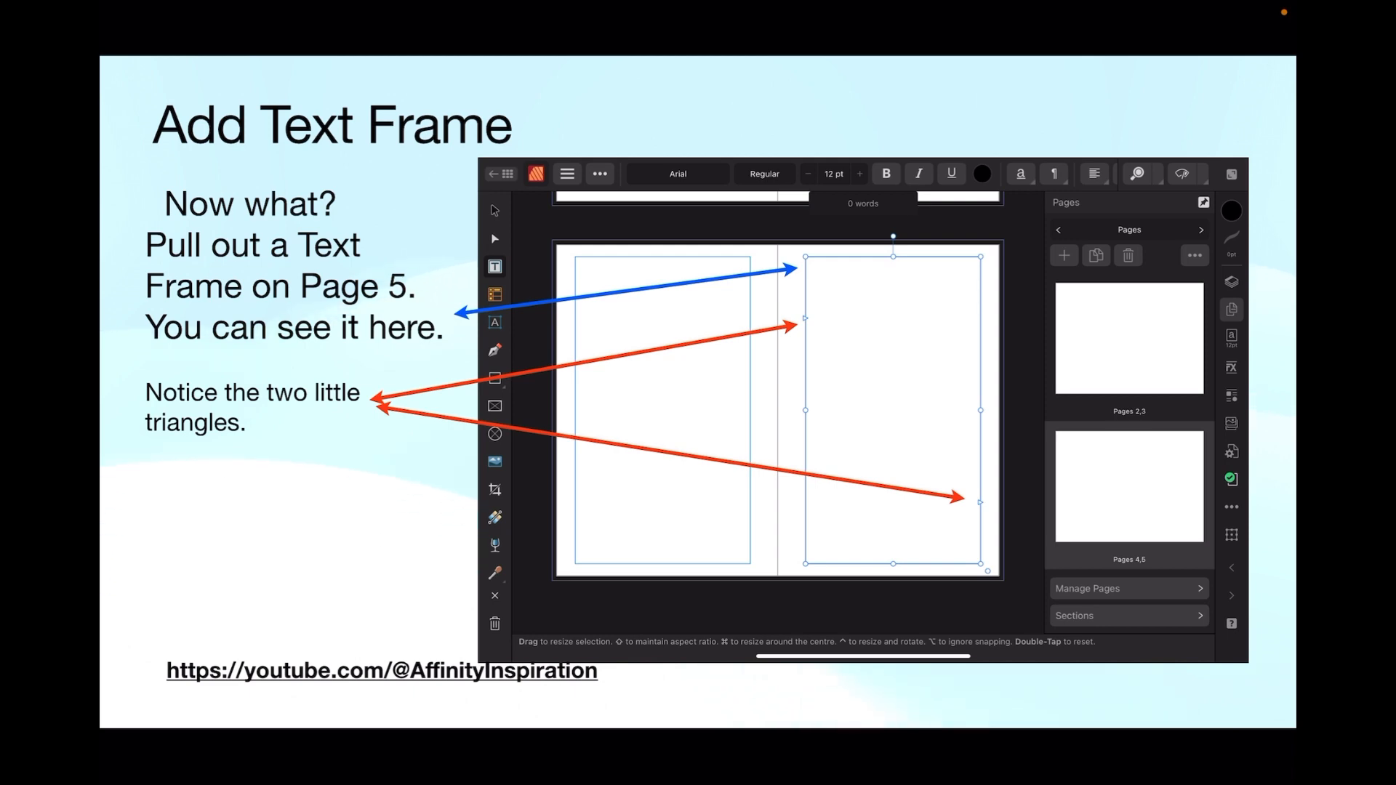
Advance to the 'Add Text Frame' slide showing the page 5 frame and its two triangles.
{"action": "left_click", "coordinate": [890, 410]}
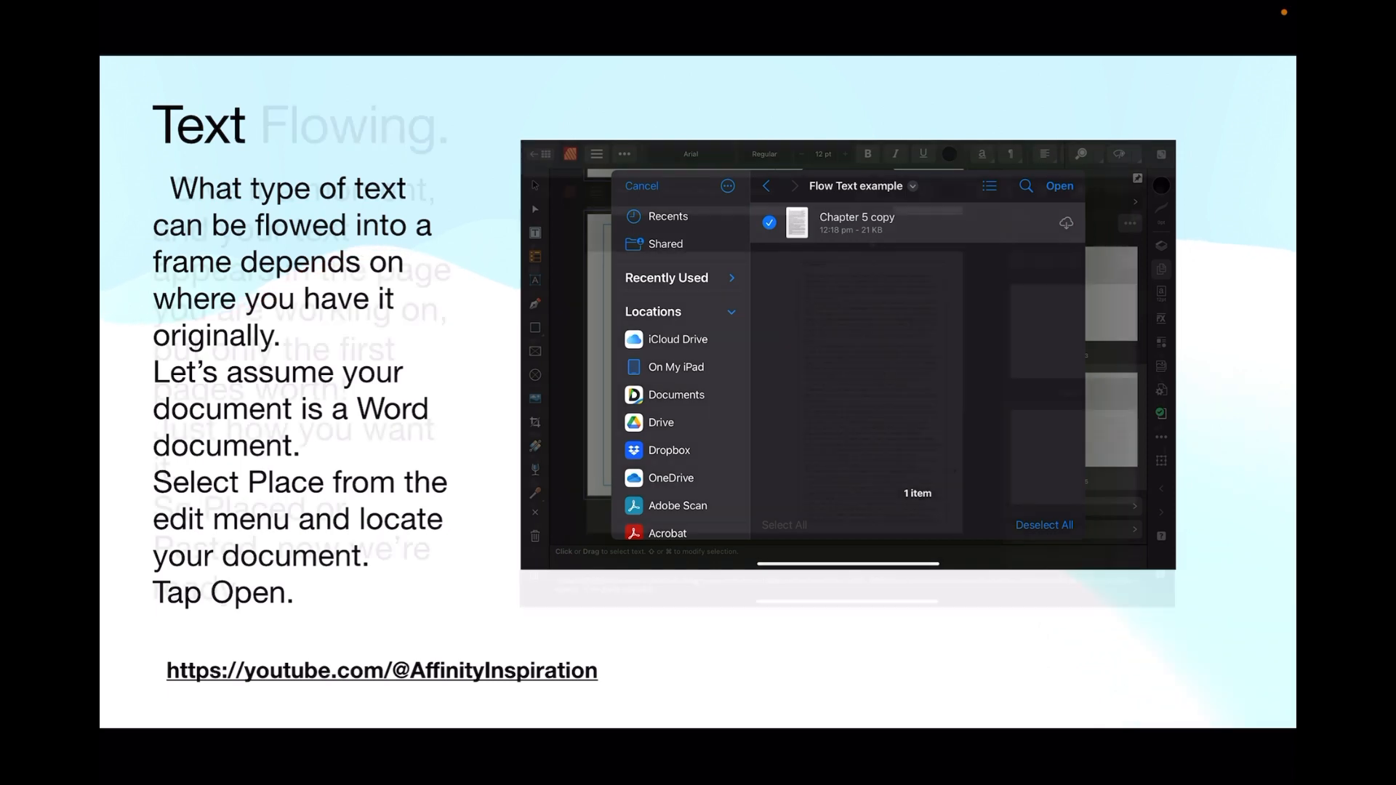
Advance to the 'Text Flowing' slide with the Place file picker showing Chapter 5 copy.
{"action": "left_click", "coordinate": [1059, 186]}
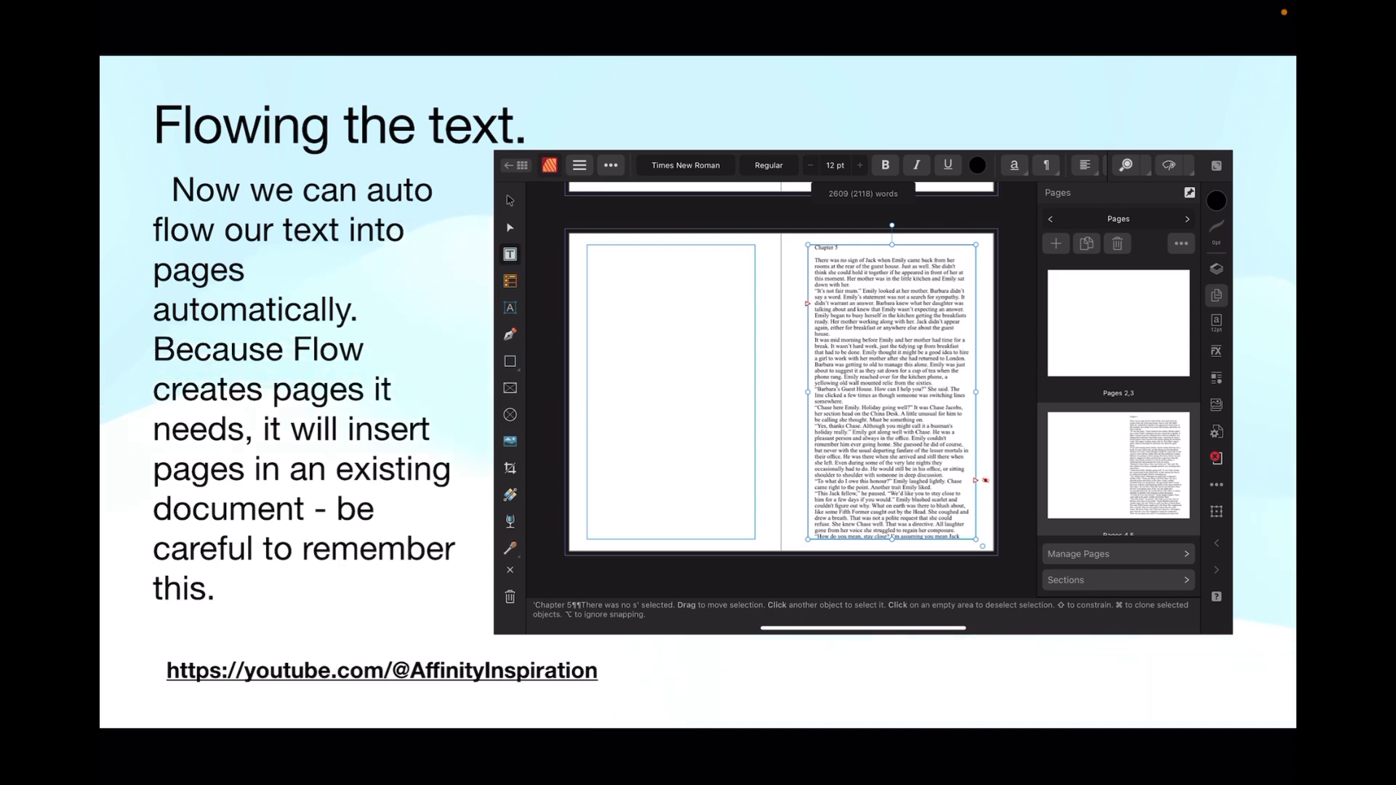
Advance to the 'Flowing the text' slide showing chapter text placed in the page 5 frame.
{"action": "left_click", "coordinate": [579, 166]}
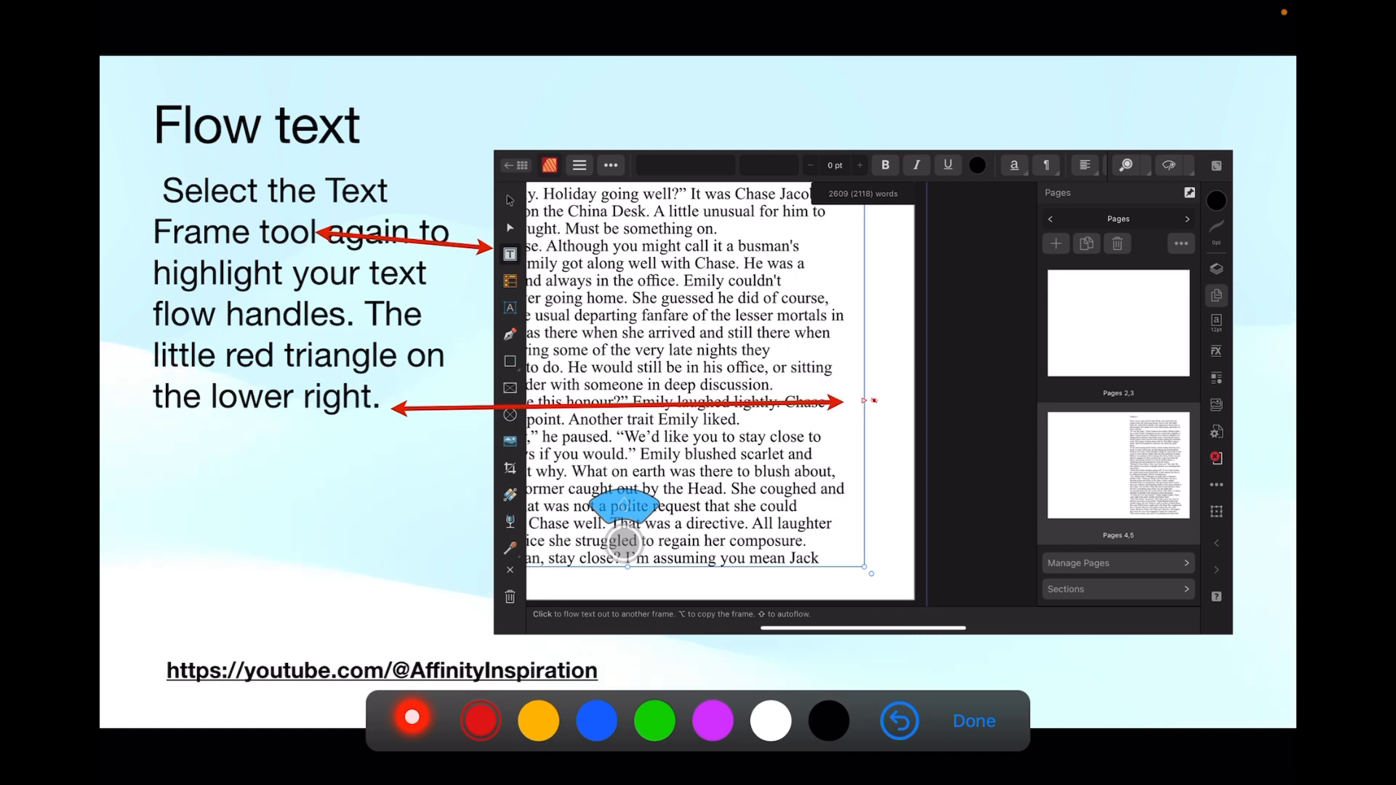
Close the markup toolbar, leaving the 'Flow text' slide with its red flow-handle arrows.
{"action": "left_click", "coordinate": [973, 721]}
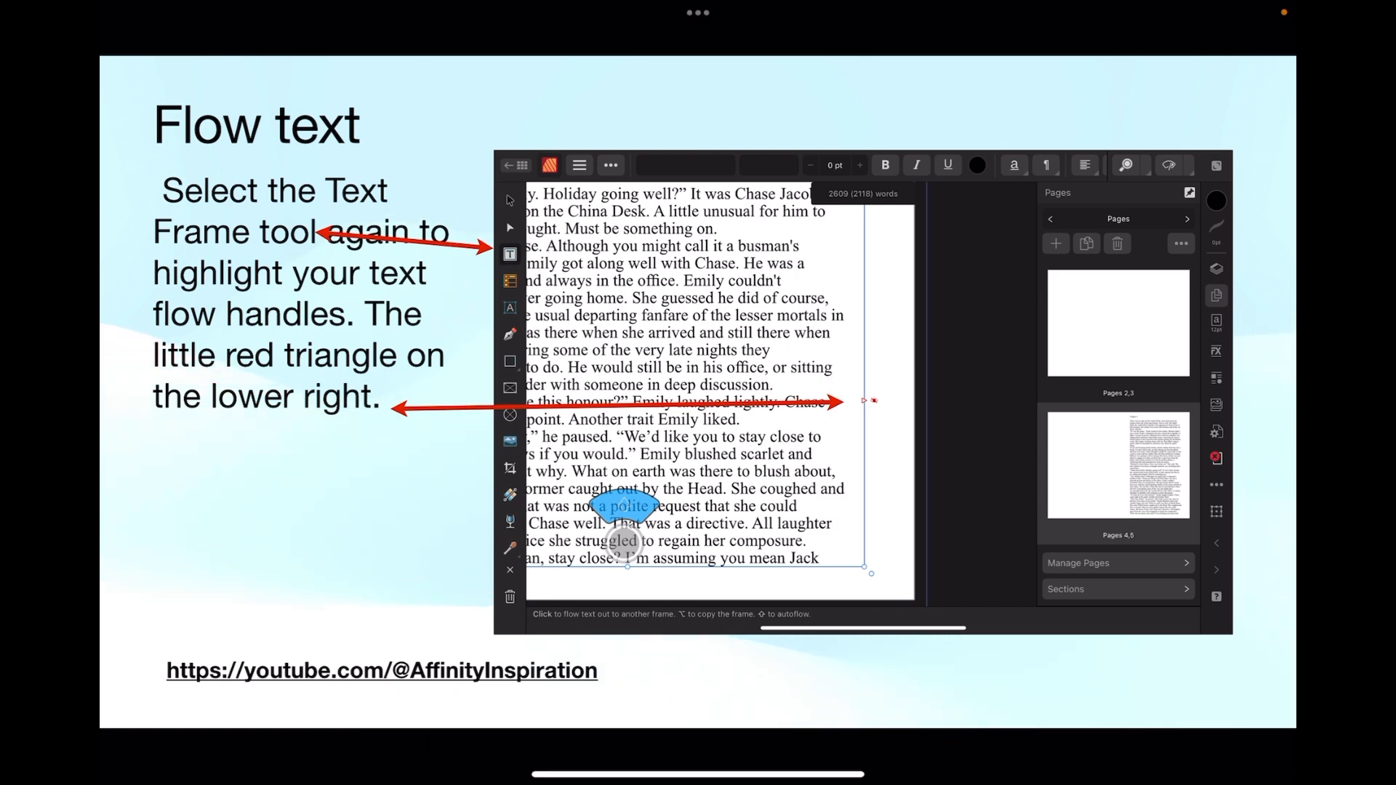